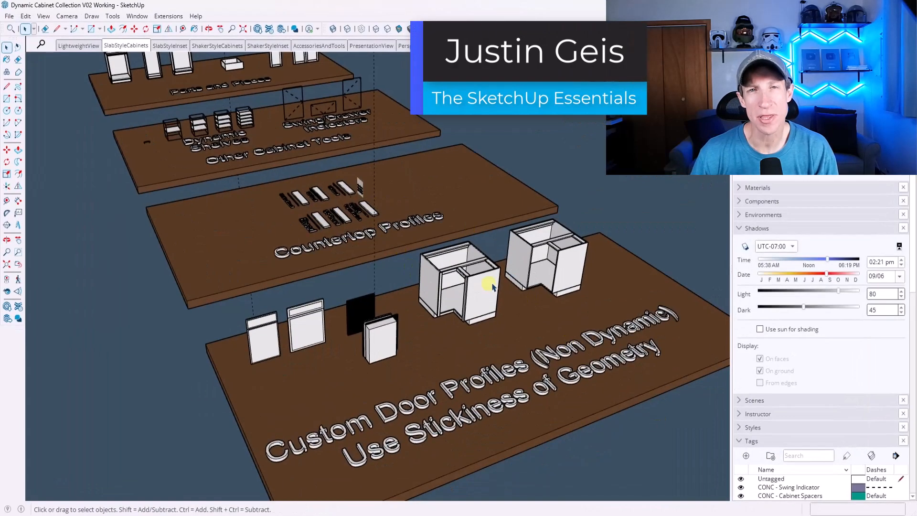
# - Pick the corner base cabinet in the Dynamic Cabinet Collection to copy into the kitchen model
pyautogui.click(543, 264)
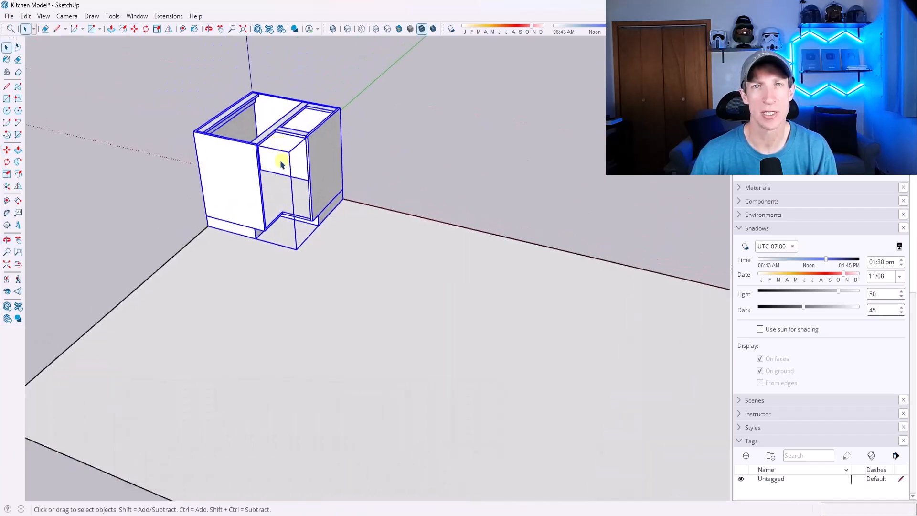
# - Select the corner base cabinet as the start of the L-shaped cabinet run
pyautogui.click(281, 164)
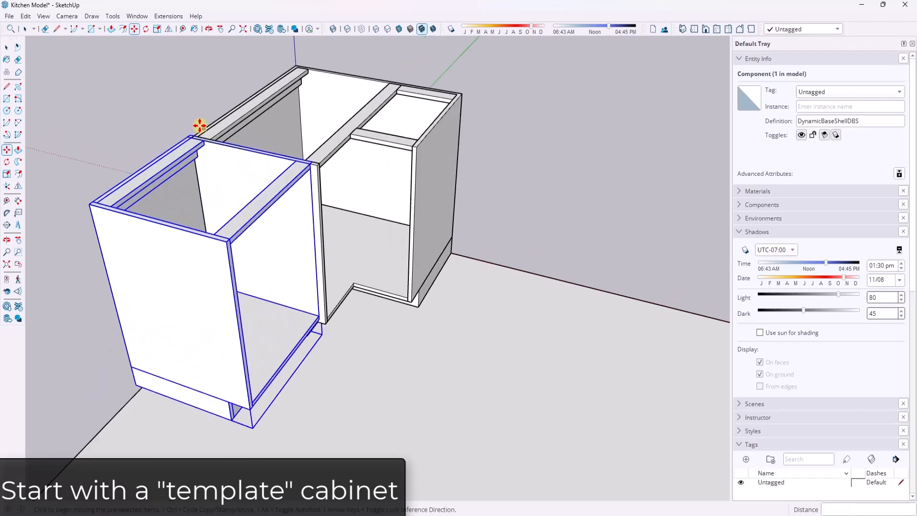
pyautogui.scroll(3)
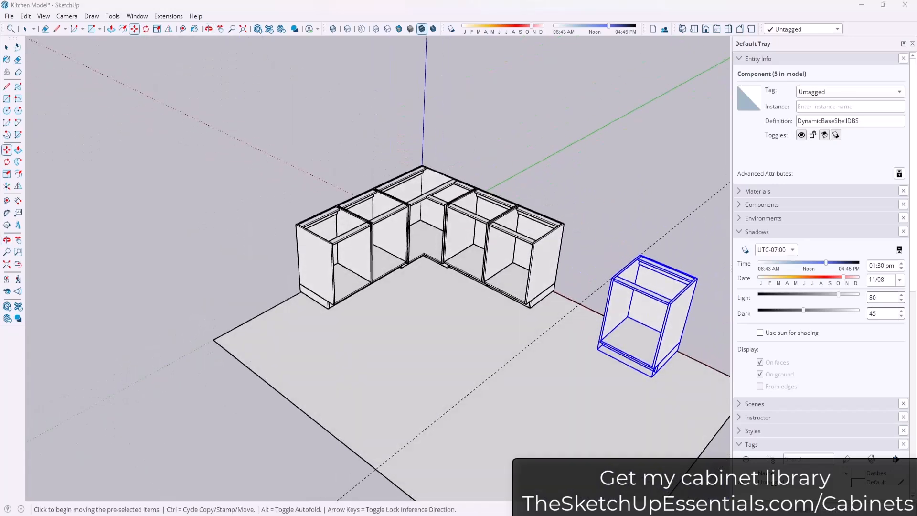
pyautogui.moveTo(498, 202)
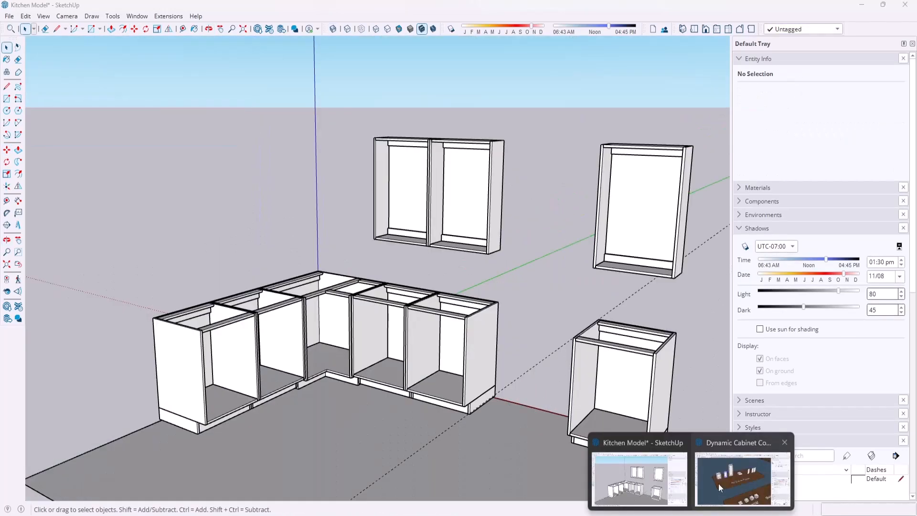
# - Return to the cabinet collection file and start an edge across the cabinet front
pyautogui.click(742, 480)
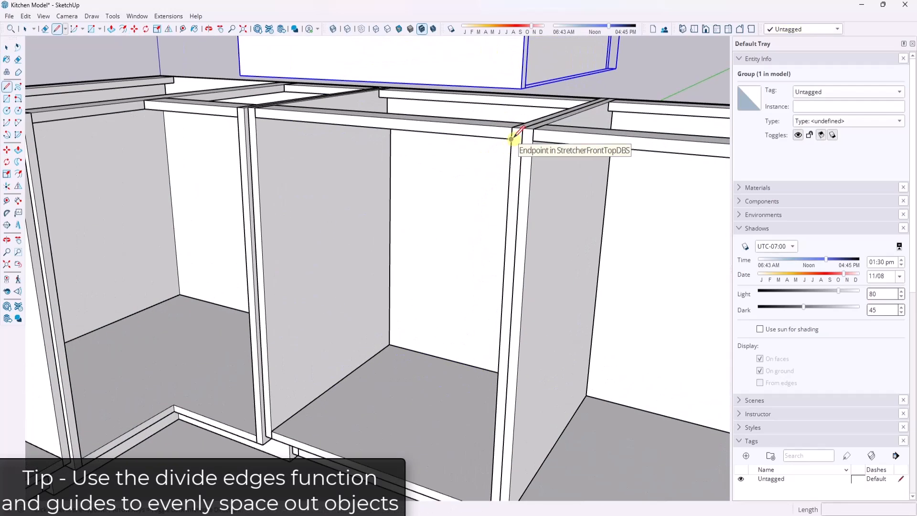
pyautogui.scroll(3)
pyautogui.write('1/8')
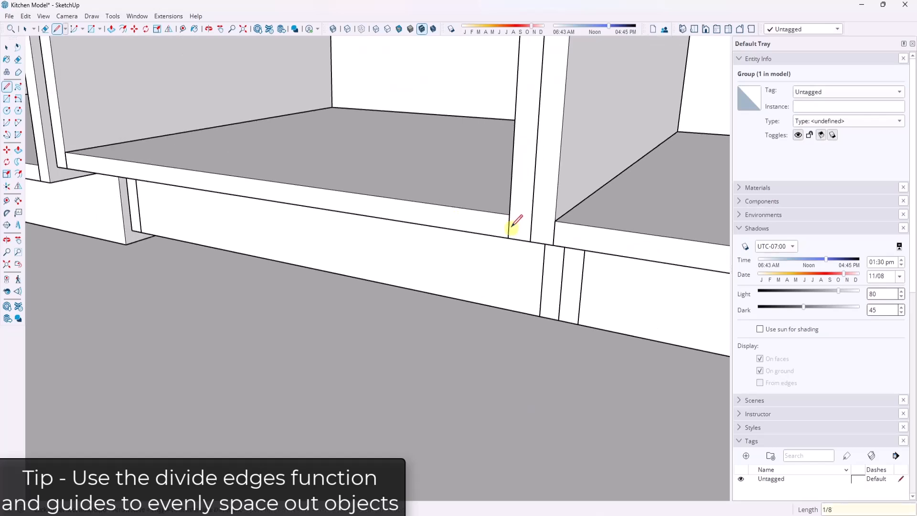
pyautogui.click(510, 237)
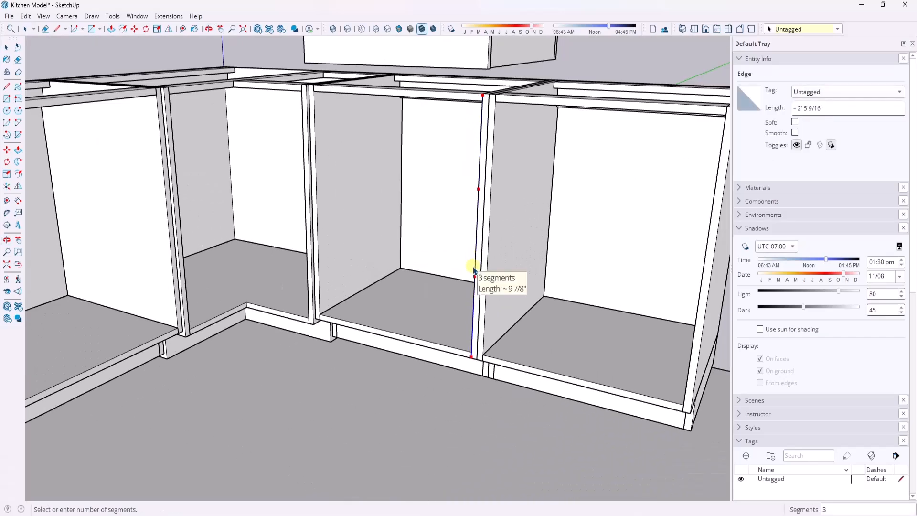
pyautogui.moveTo(474, 270)
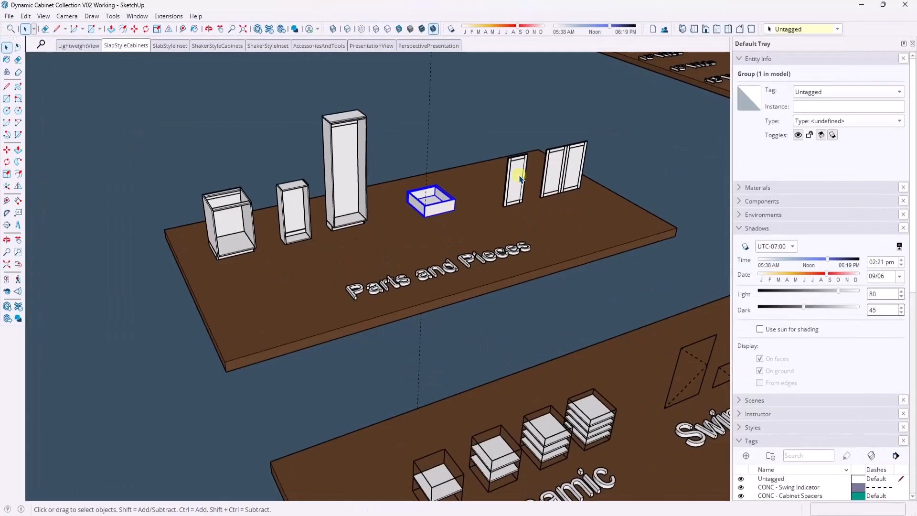
# - Copy the selected double shaker door from the collection's Parts and Pieces
pyautogui.rightClick(516, 170)
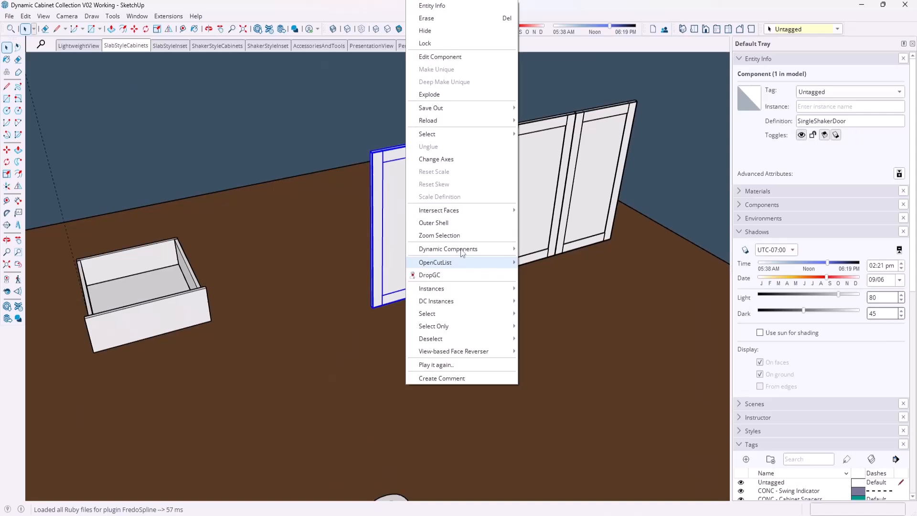
pyautogui.click(448, 249)
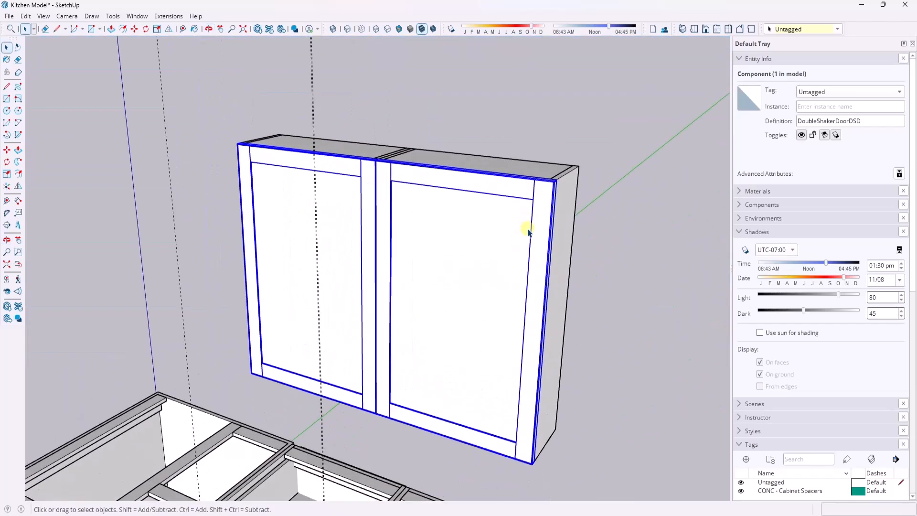
# - Show the double shaker door's Dynamic Components > Component Options settings
pyautogui.rightClick(526, 229)
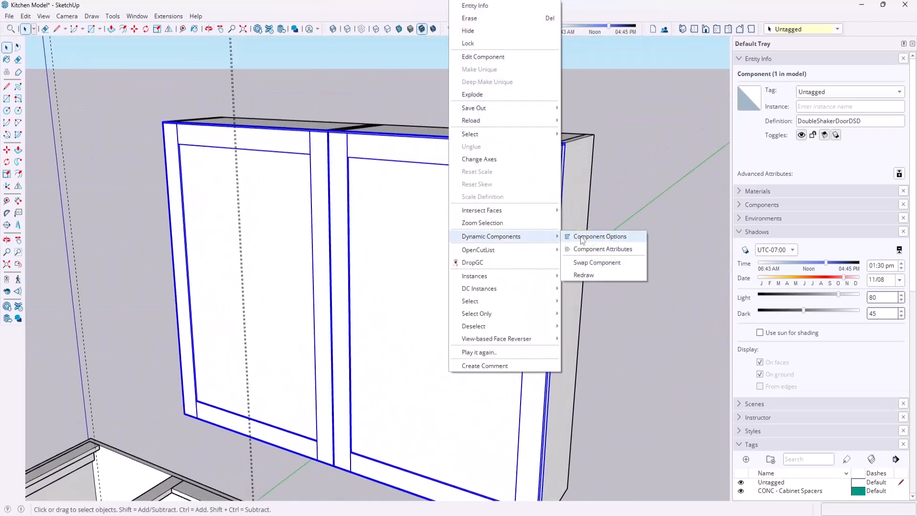
pyautogui.click(598, 236)
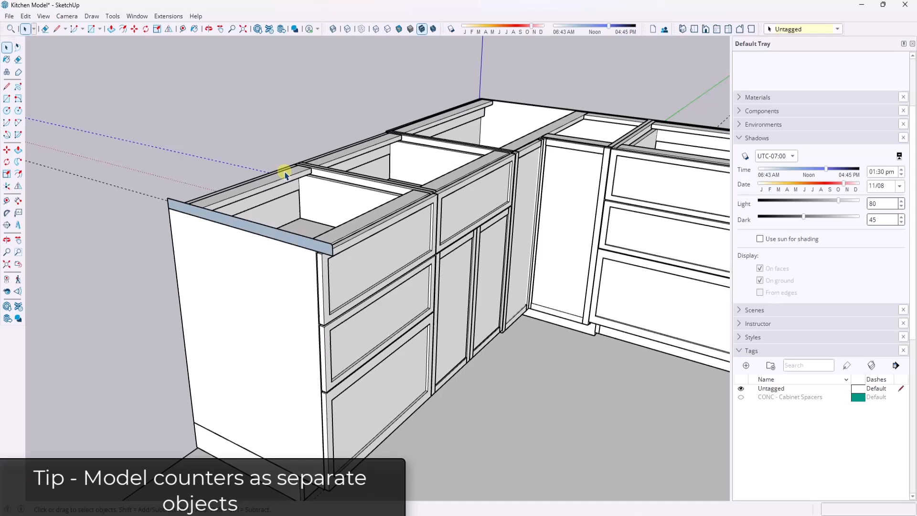
pyautogui.moveTo(626, 116)
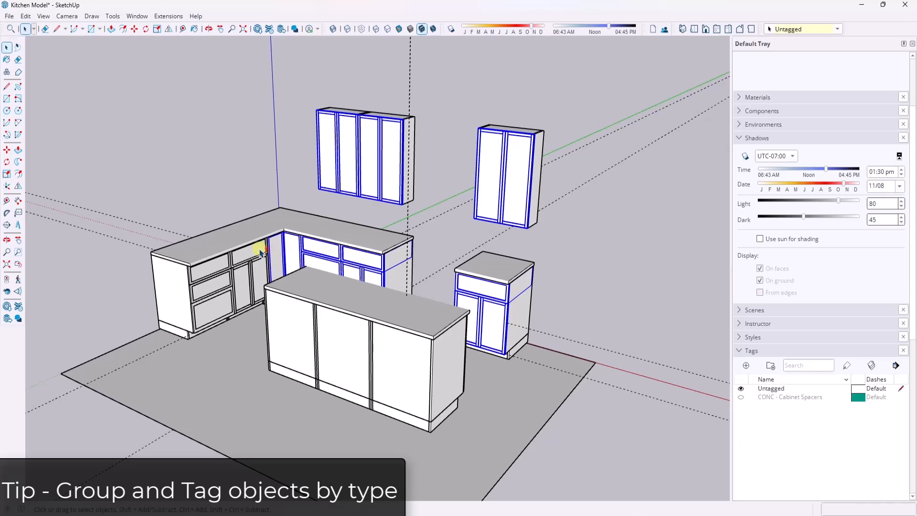
# - Select the lower cabinet doors and assign them a new ARCH - Cabinet Doors tag
pyautogui.click(207, 289)
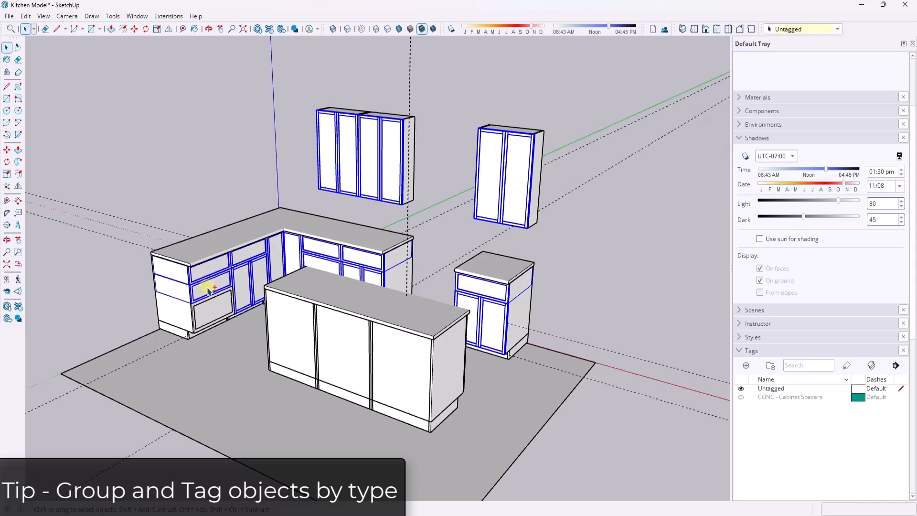
pyautogui.moveTo(351, 234); pyautogui.dragTo(234, 292)
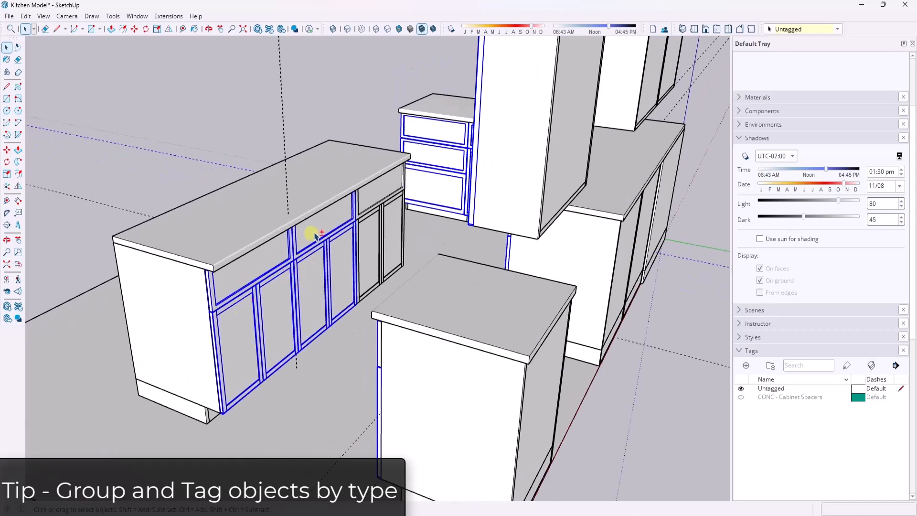
pyautogui.rightClick(316, 234)
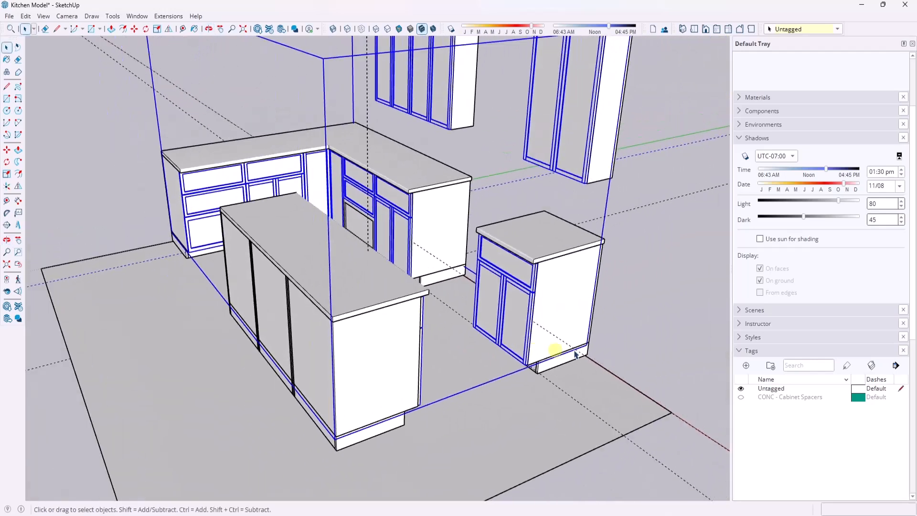
pyautogui.click(746, 366)
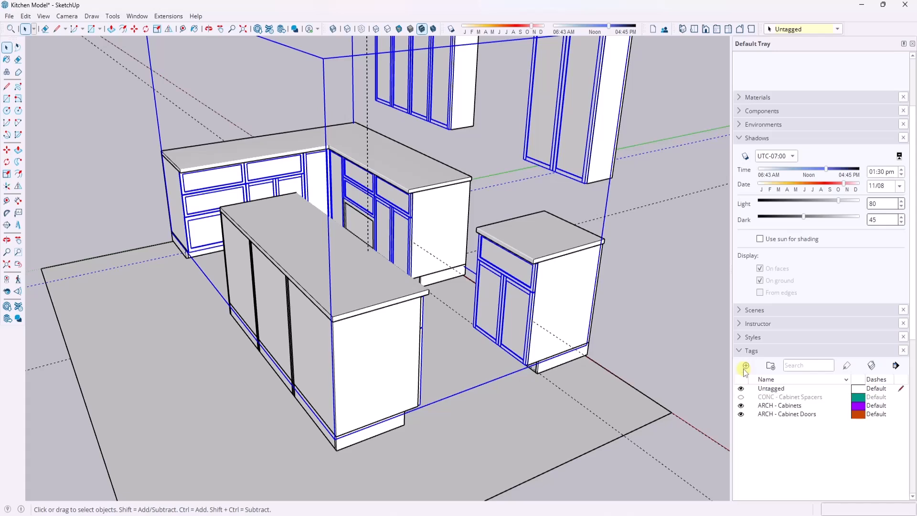
# - Create another ARCH tag for the next selection and assign it
pyautogui.click(745, 365)
pyautogui.write('ARCH - Counters')
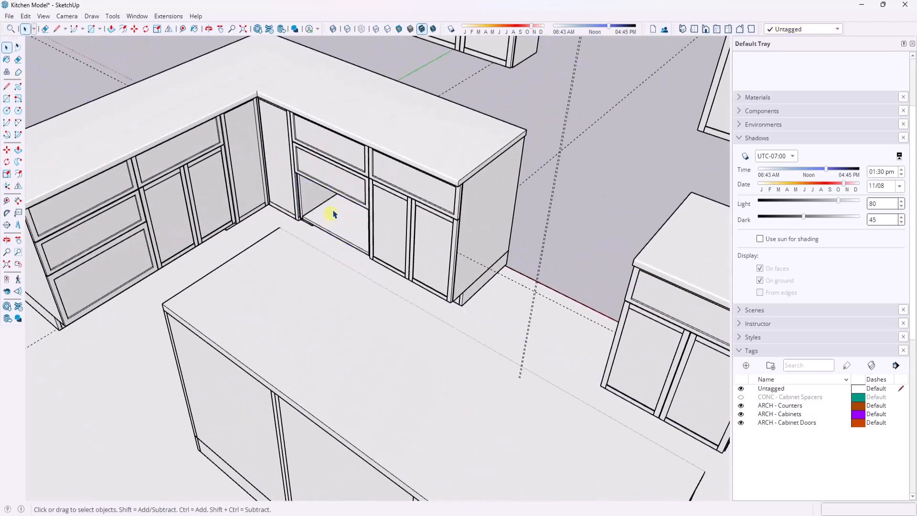
pyautogui.click(25, 16)
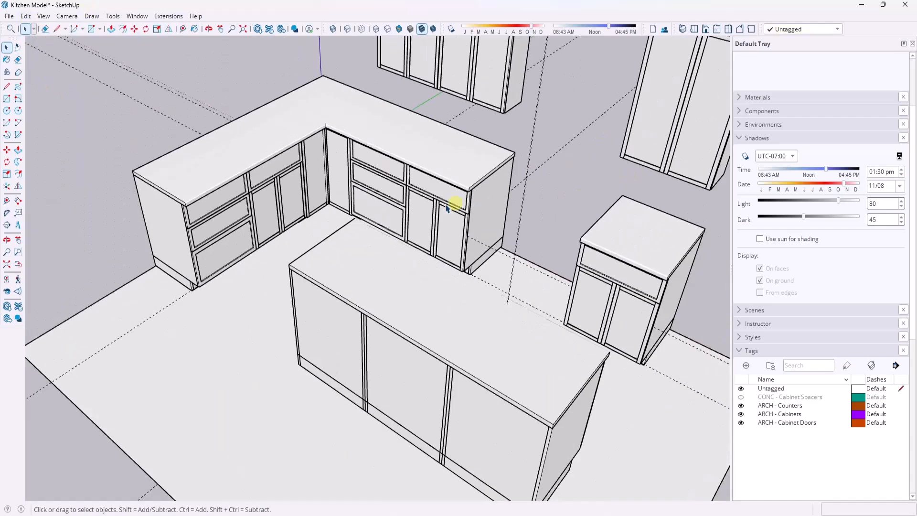
pyautogui.click(629, 137)
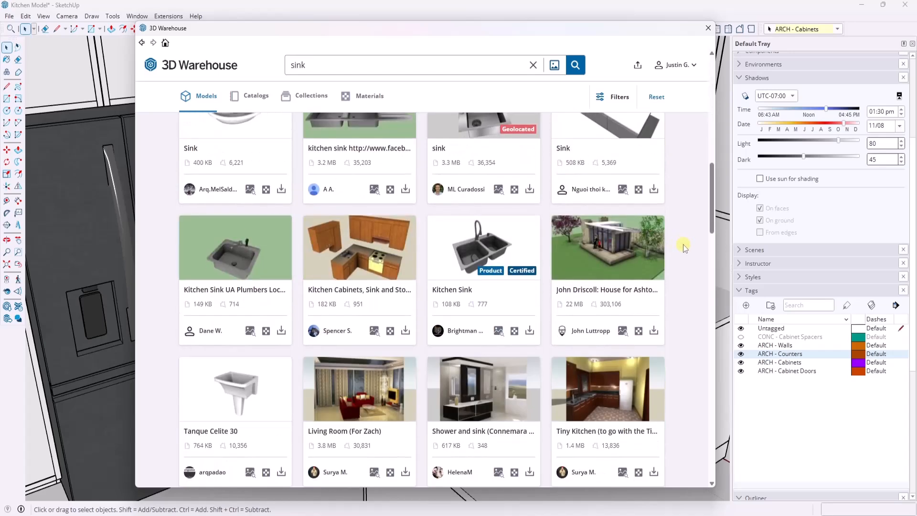
# - Go to the AAA SUNSTONE brand page in 3D Warehouse and view its Materials
pyautogui.click(484, 247)
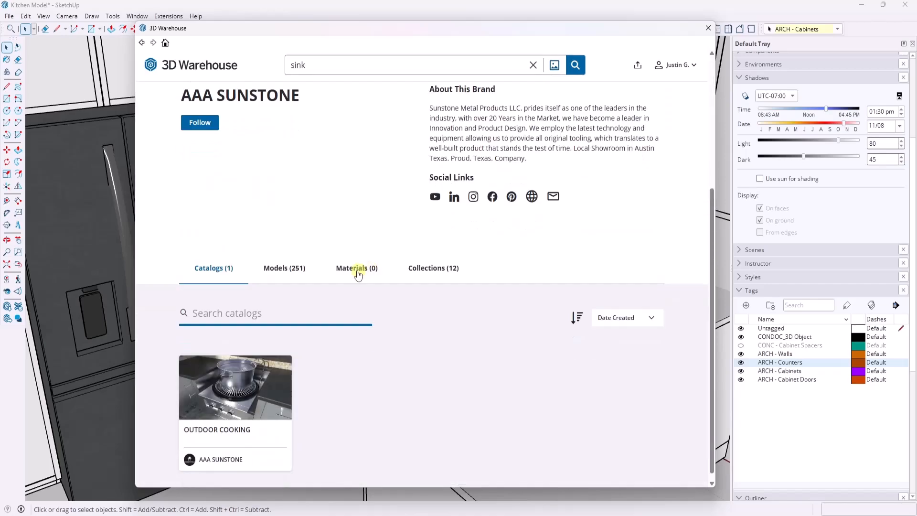
pyautogui.click(235, 387)
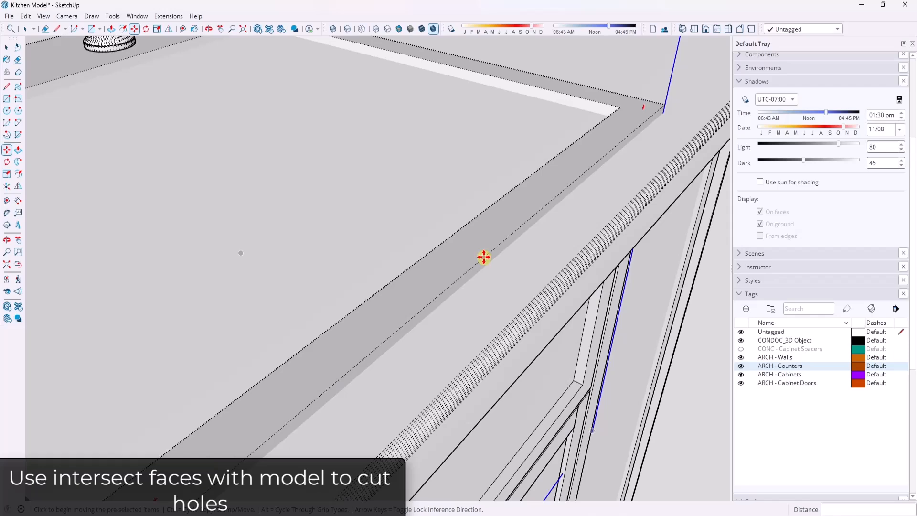
pyautogui.moveTo(452, 281)
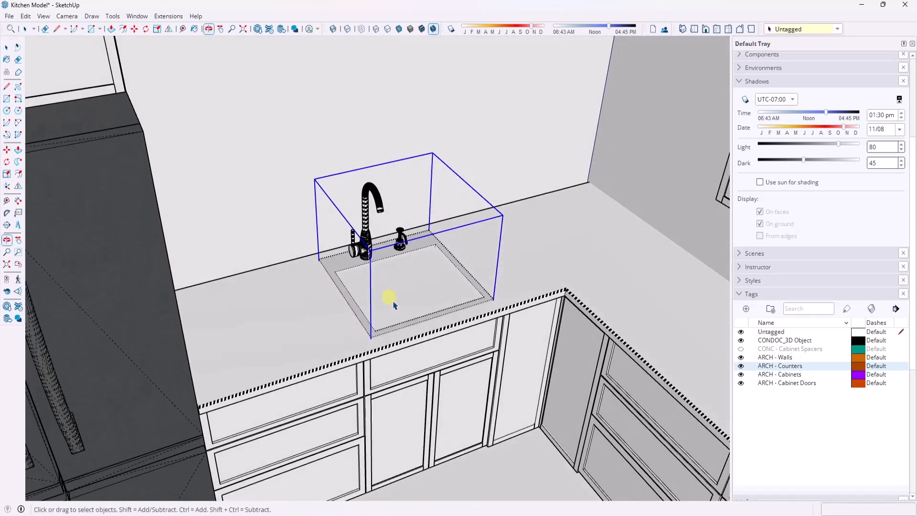
# - Intersect the sink with the countertop, select the face's boundary edges and delete the cut-out
pyautogui.rightClick(389, 298)
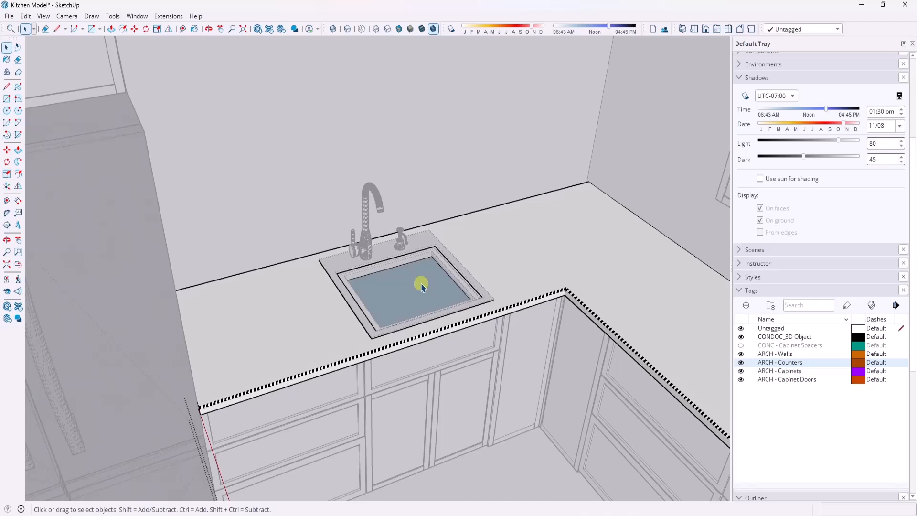
pyautogui.click(421, 284)
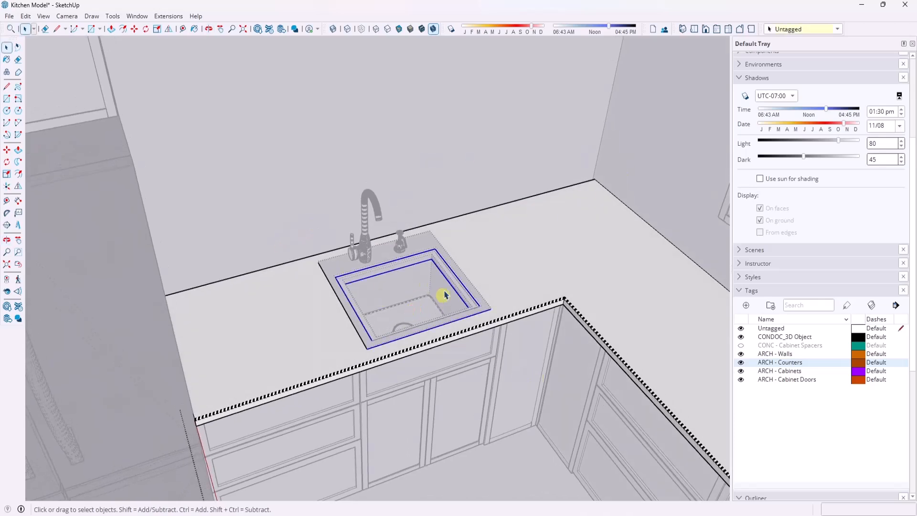
pyautogui.rightClick(444, 297)
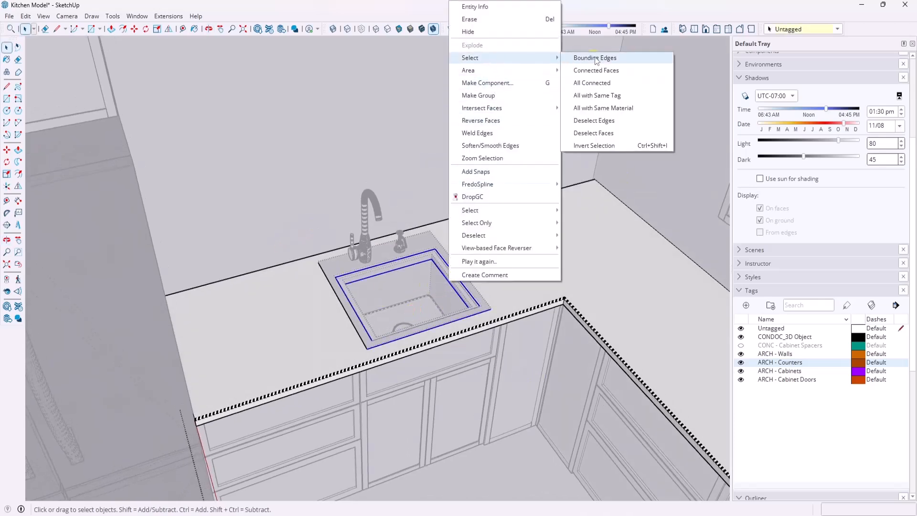
pyautogui.click(595, 58)
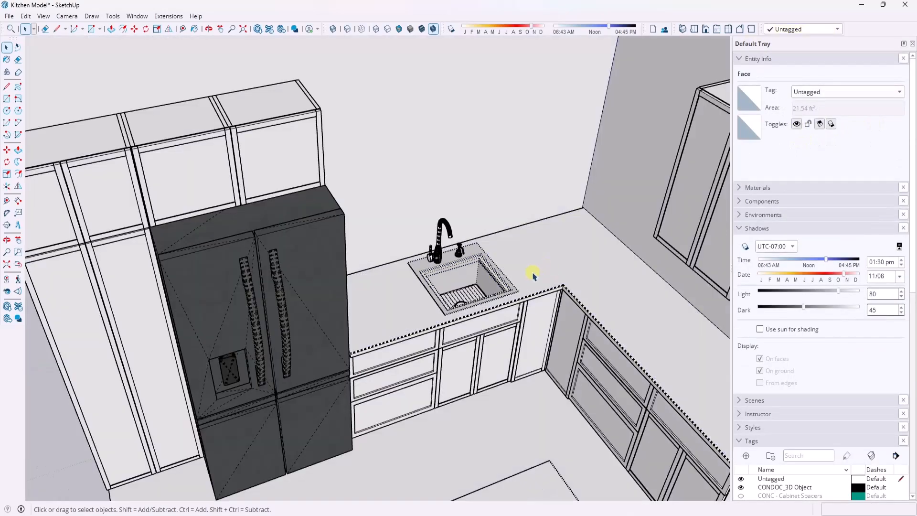
pyautogui.click(43, 16)
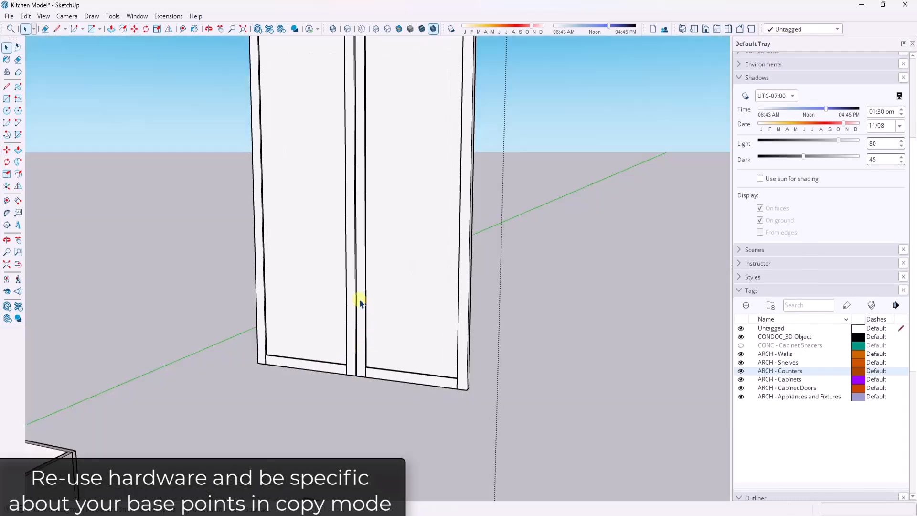
# - Paste the copied handles in place and move them onto the tall cabinet doors
pyautogui.click(24, 16)
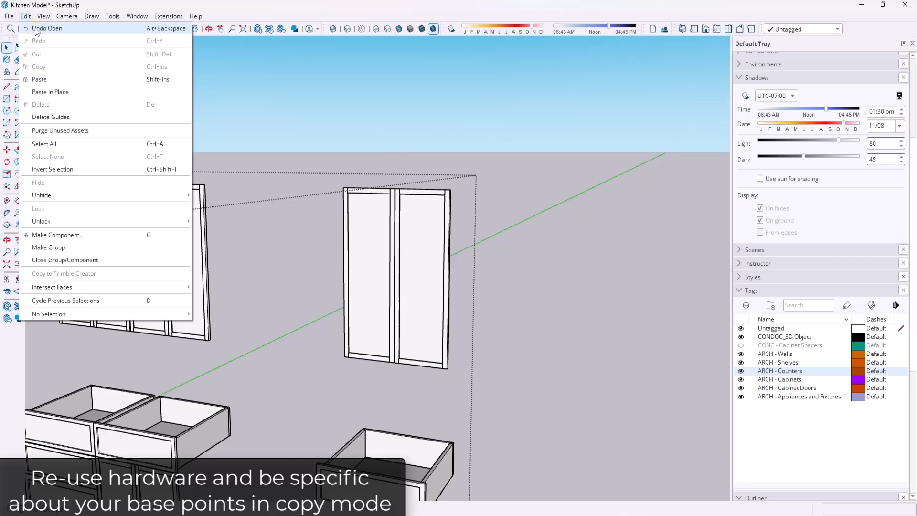
pyautogui.moveTo(50, 92)
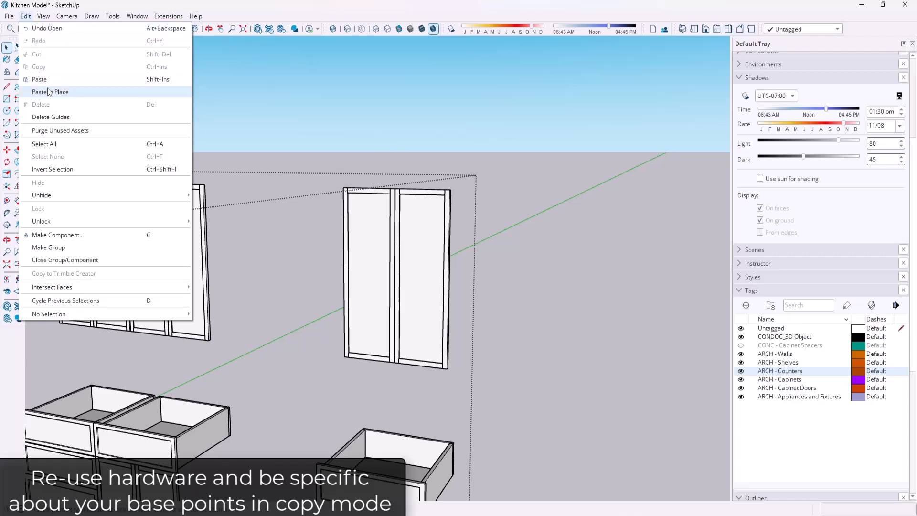
pyautogui.click(50, 91)
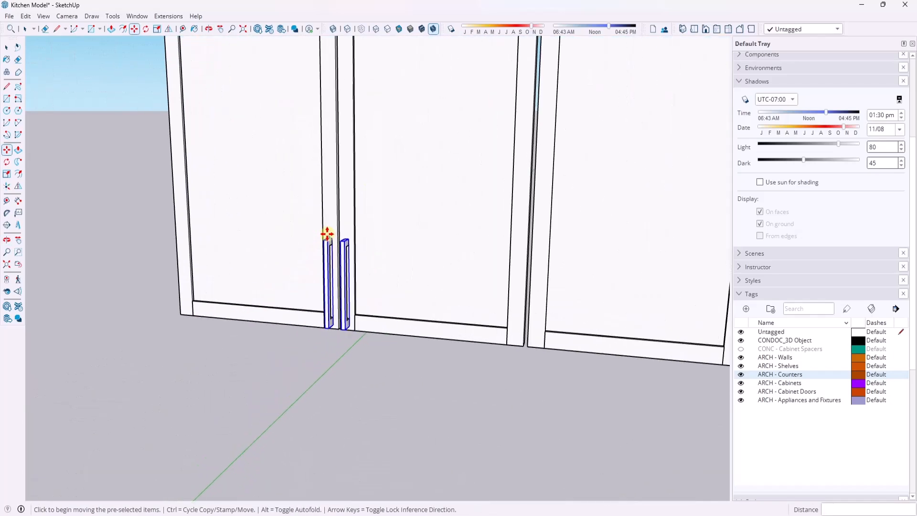
pyautogui.moveTo(363, 363)
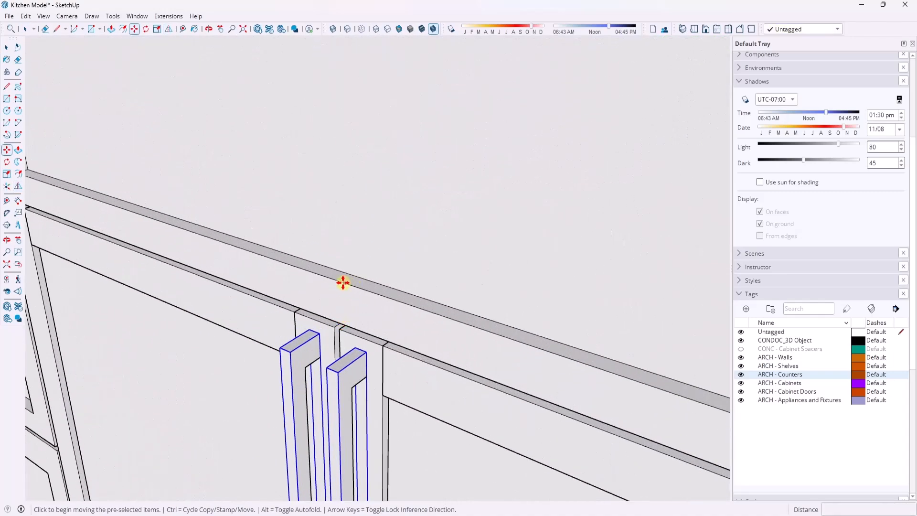
pyautogui.click(343, 283)
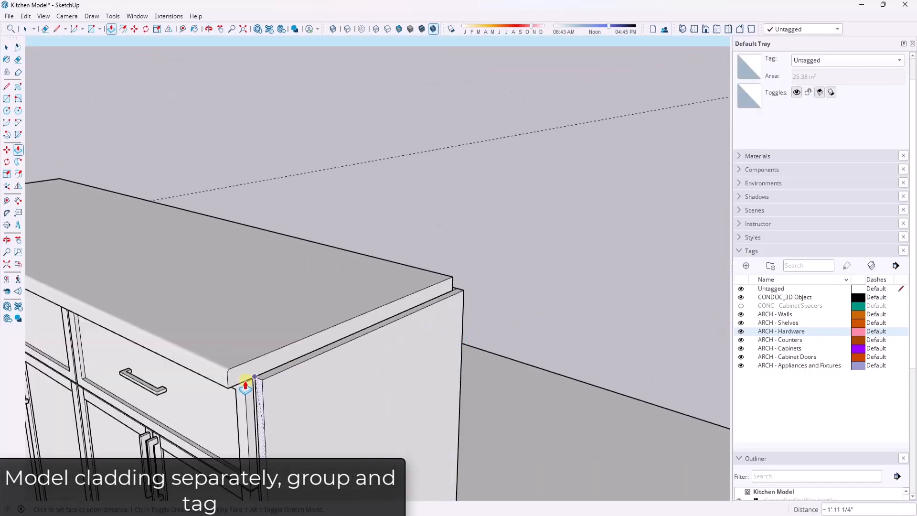
# - Unhide all tags and enable the Architextures toolbar from View > Toolbars
pyautogui.rightClick(263, 246)
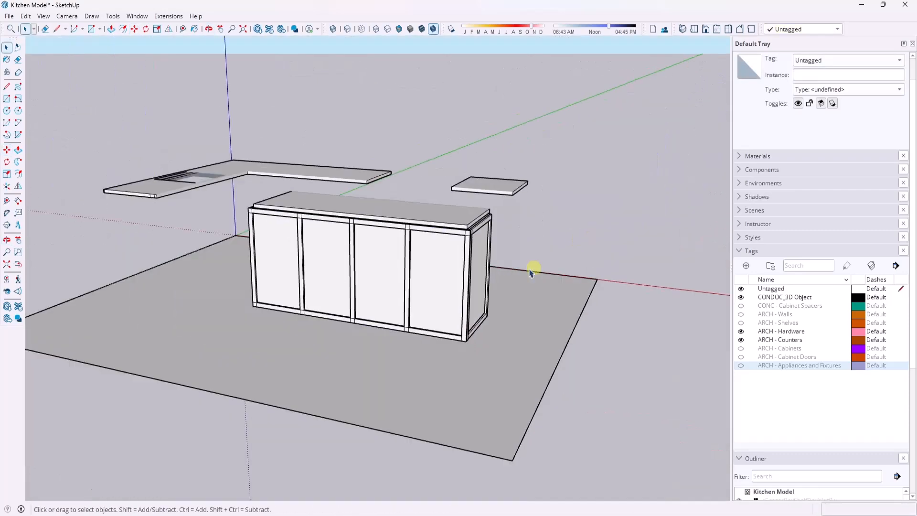
pyautogui.click(110, 29)
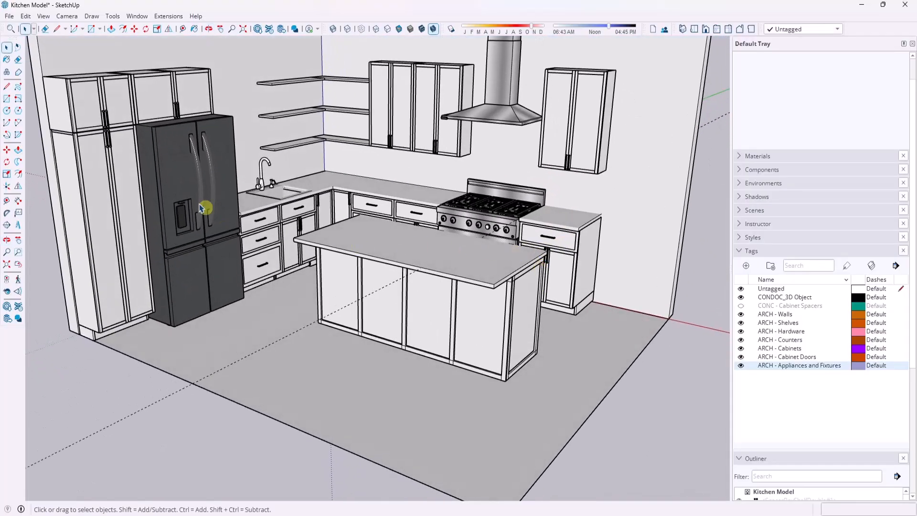
pyautogui.click(168, 16)
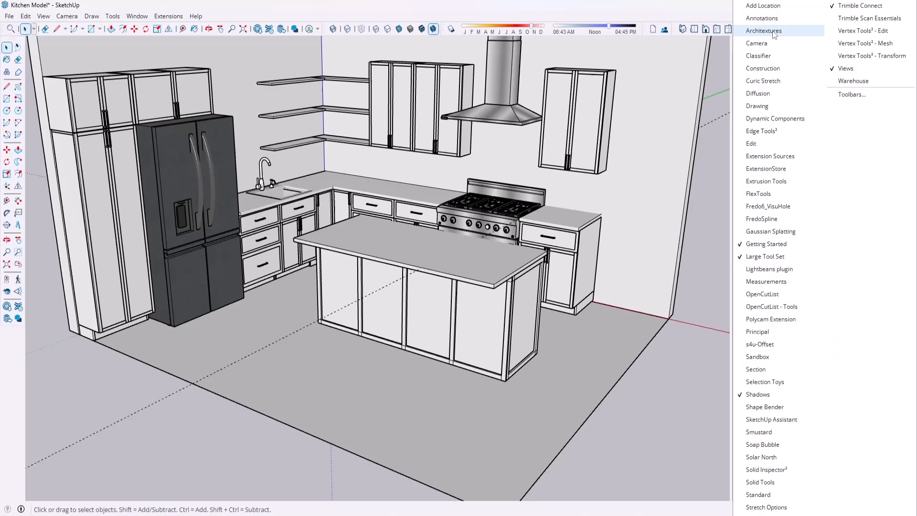
pyautogui.click(764, 30)
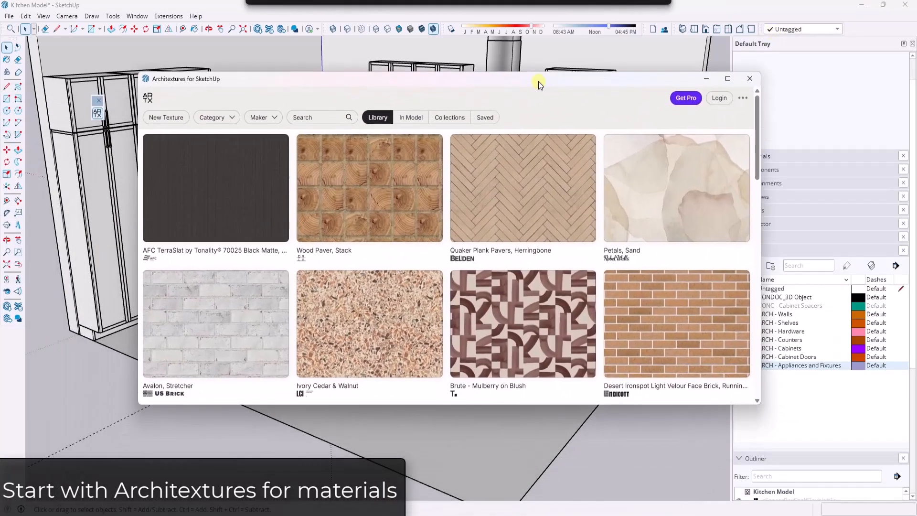
# - Browse the Architextures wood texture library, loading more results
pyautogui.click(213, 117)
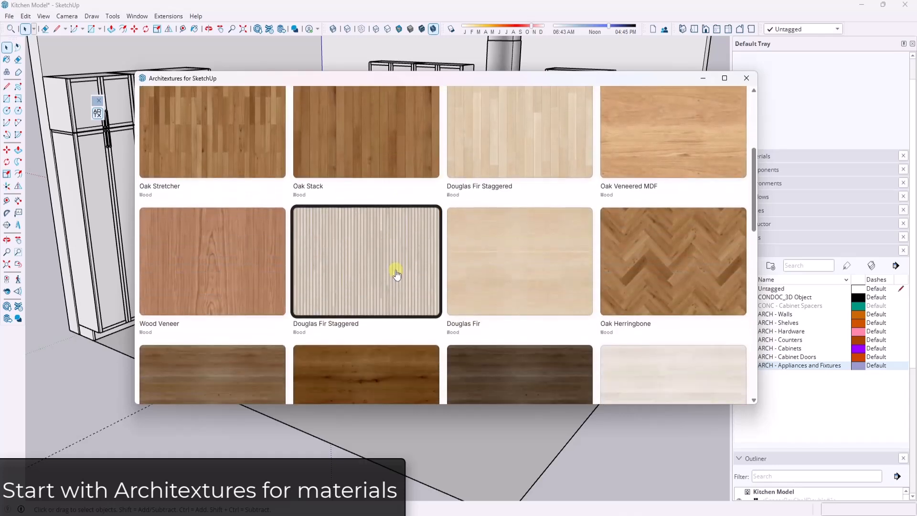
pyautogui.scroll(-3)
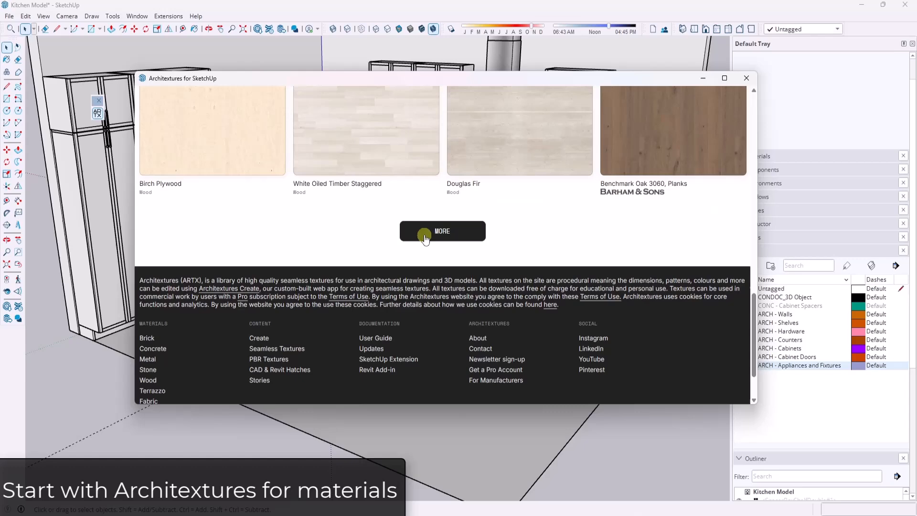
pyautogui.click(443, 230)
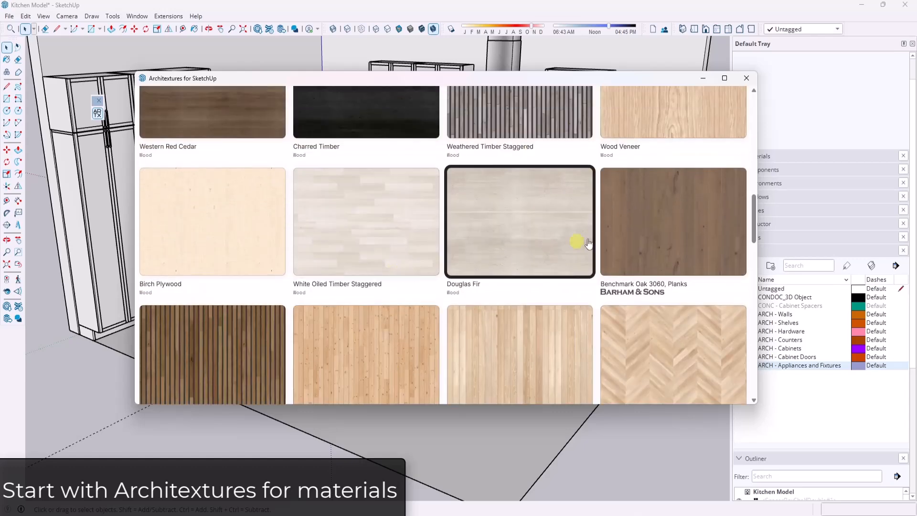
pyautogui.scroll(-3)
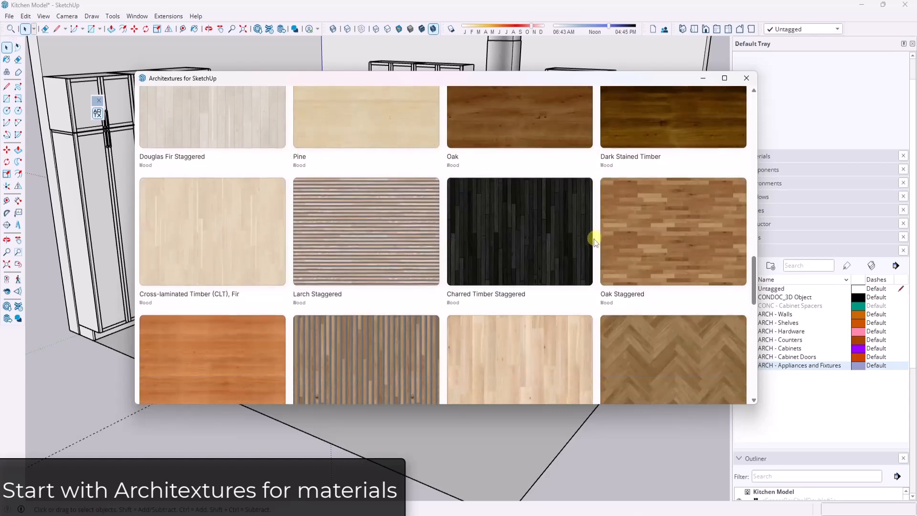
pyautogui.scroll(-3)
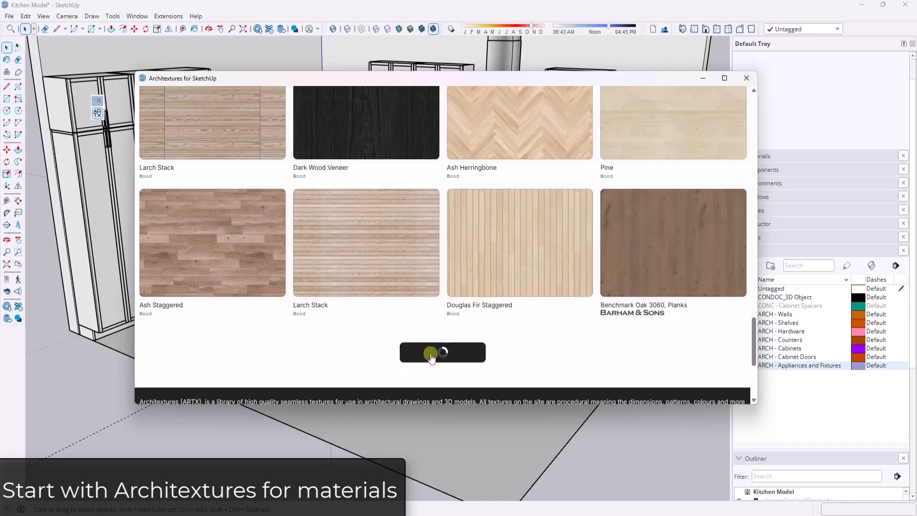
pyautogui.scroll(-3)
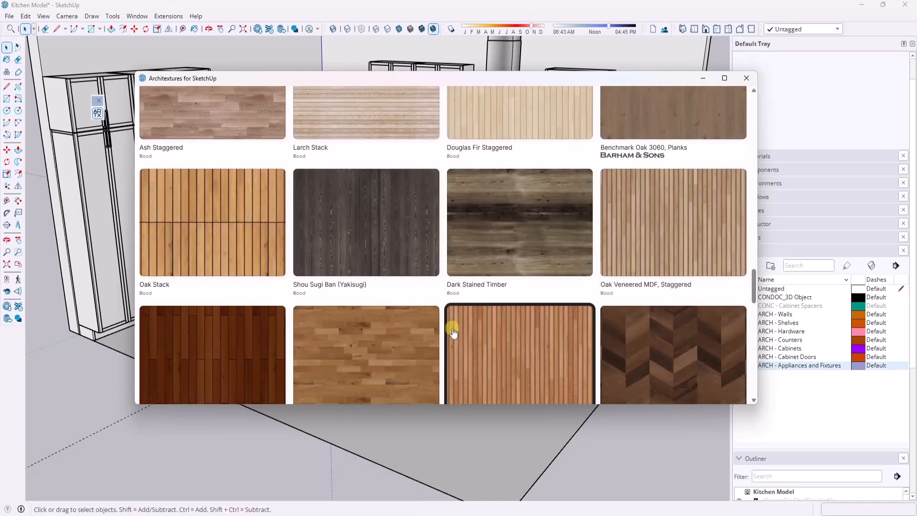
# - Find 'plank' and import the Expressive 55136 Planks texture, then bring up 3D Warehouse stools
pyautogui.write('plank')
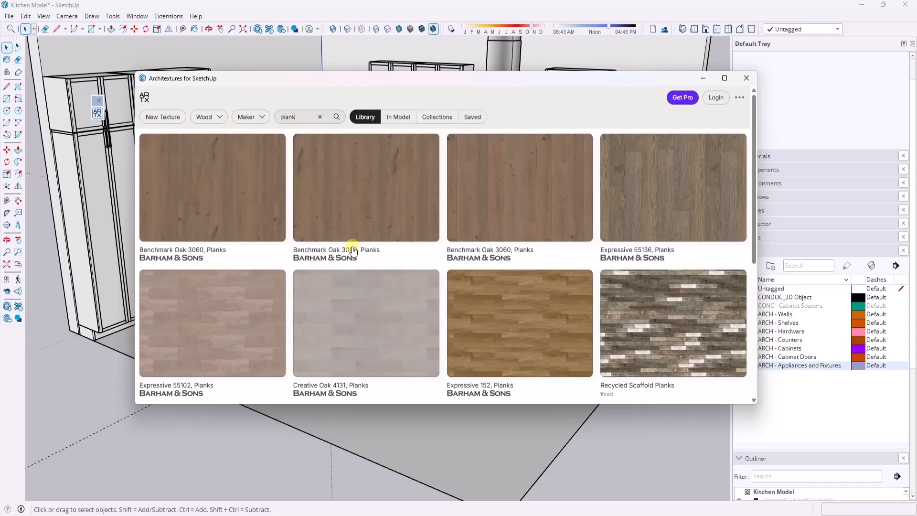
pyautogui.click(672, 187)
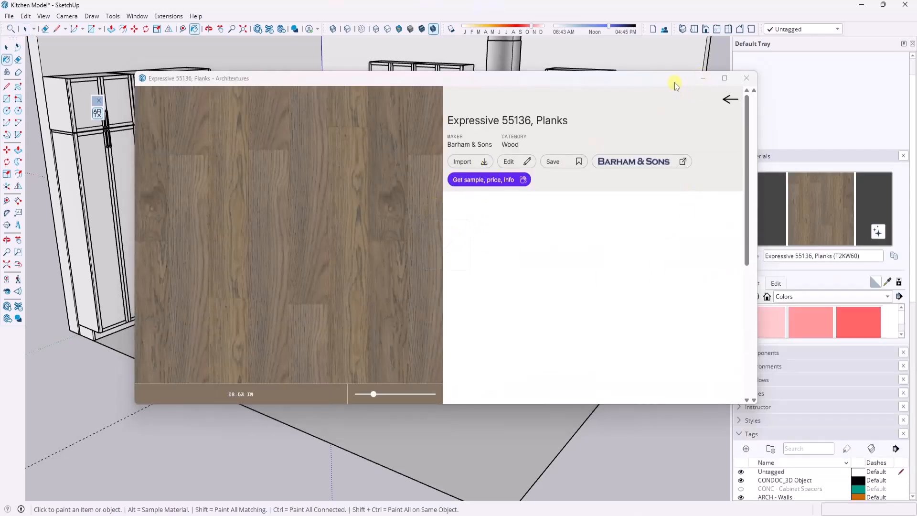
pyautogui.click(747, 77)
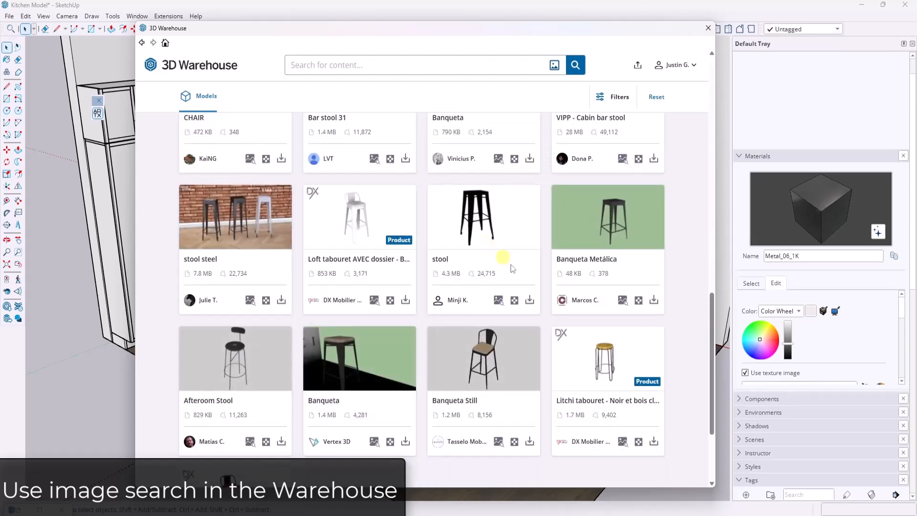
# - Image-search 3D Warehouse for stools and download the black Loft tabouret AVEC dossier - Noir
pyautogui.click(554, 65)
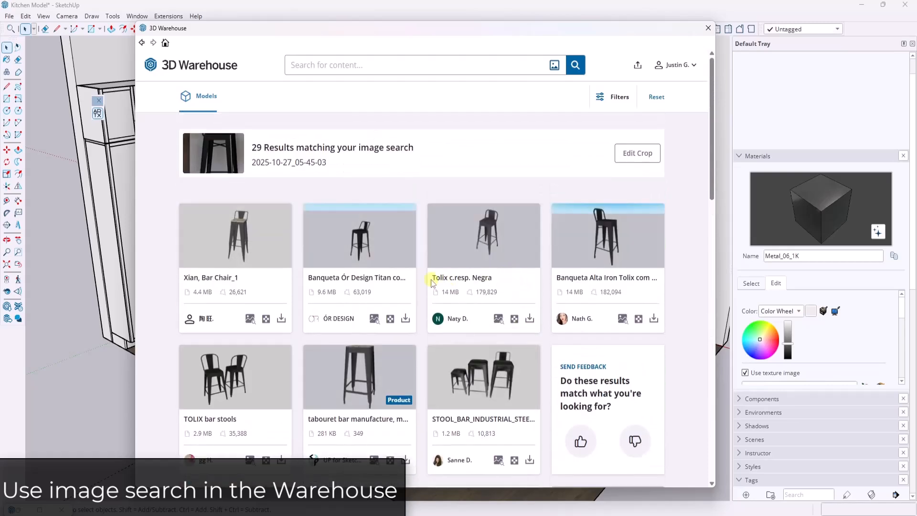
pyautogui.moveTo(452, 259)
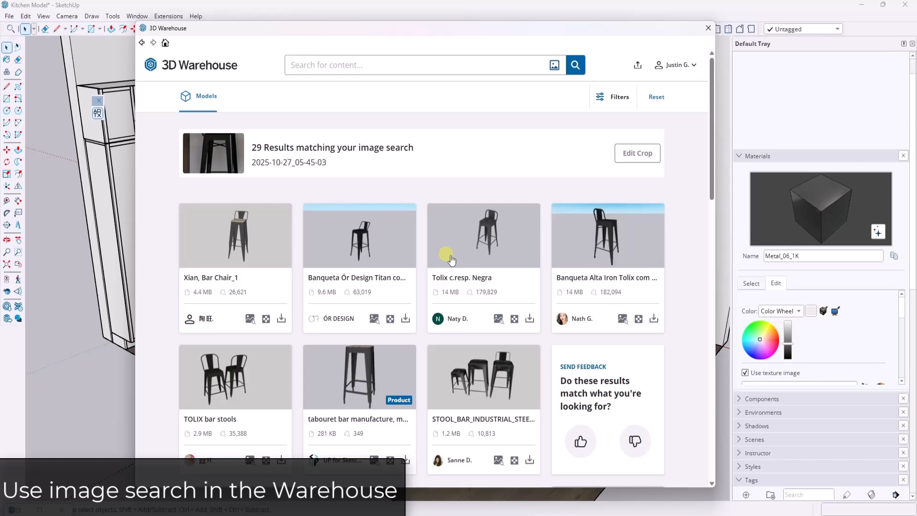
pyautogui.scroll(-3)
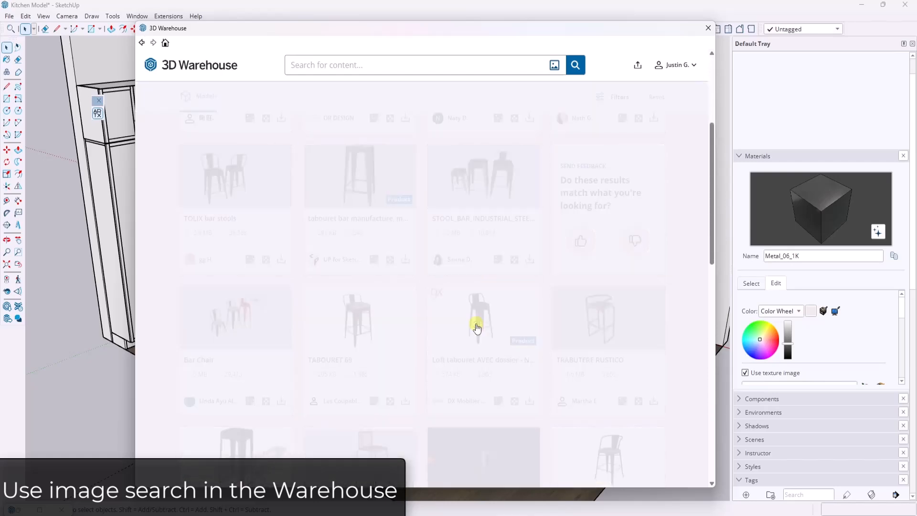
pyautogui.click(477, 328)
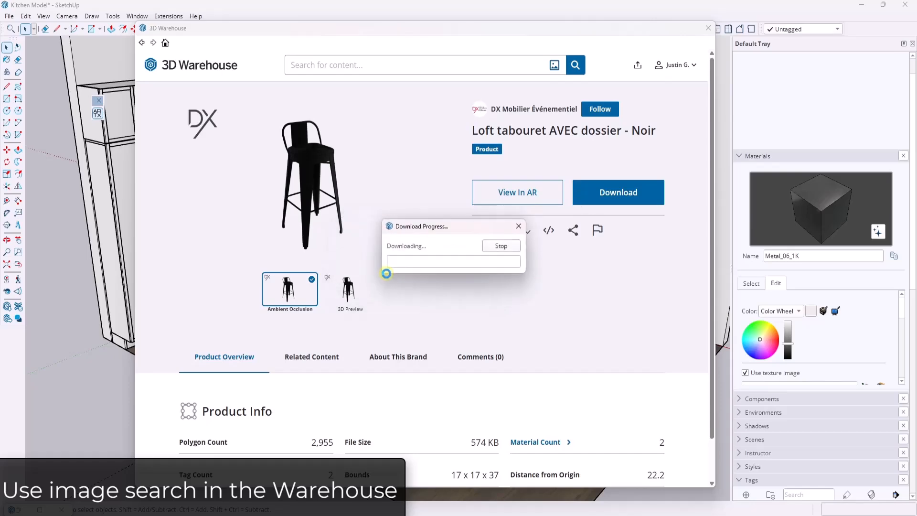
pyautogui.click(618, 192)
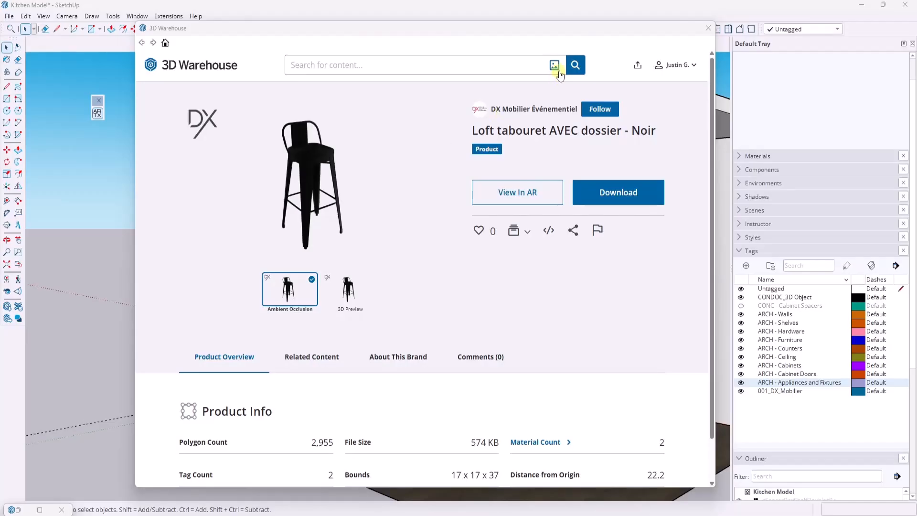
# - Image-search 3D Warehouse with a pendant lamp photo for a black dome light
pyautogui.click(555, 65)
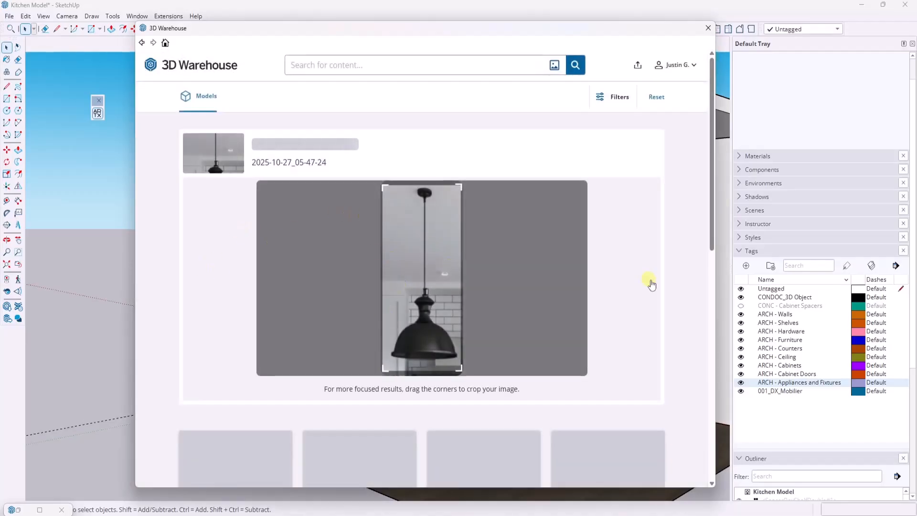
pyautogui.scroll(-3)
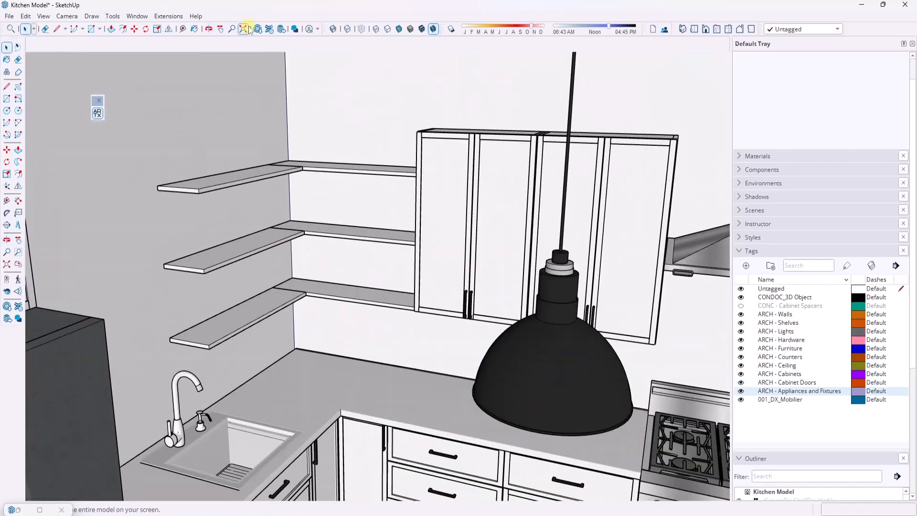
# - Get the stacked Bowls model from 3D Warehouse and search for coffee accessories
pyautogui.click(242, 29)
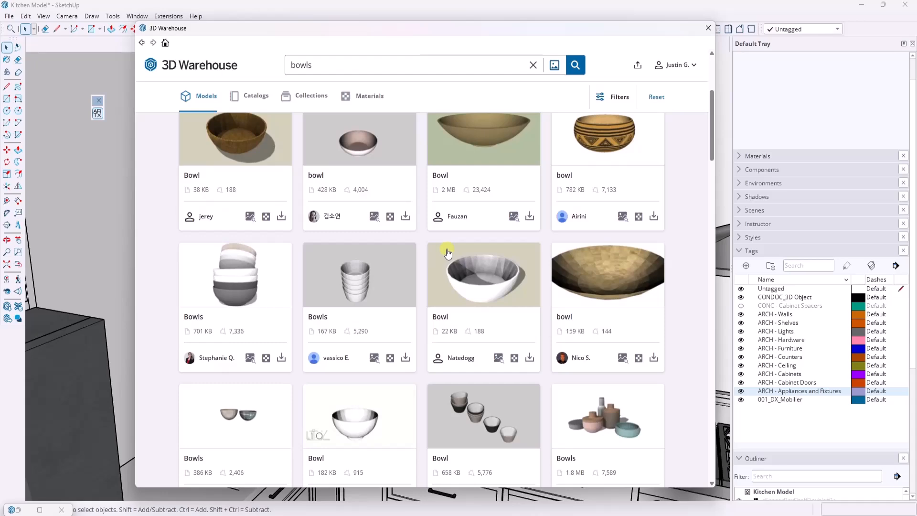
pyautogui.click(708, 28)
pyautogui.write('coff')
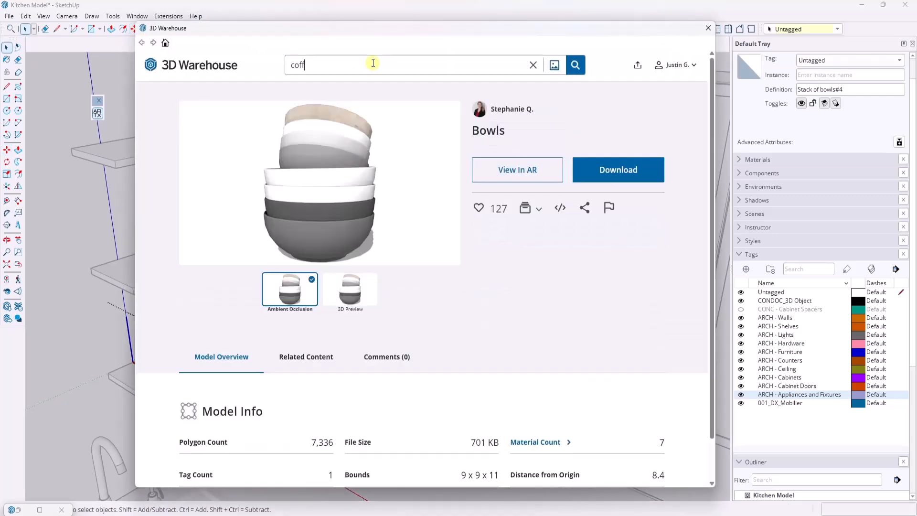
pyautogui.click(574, 65)
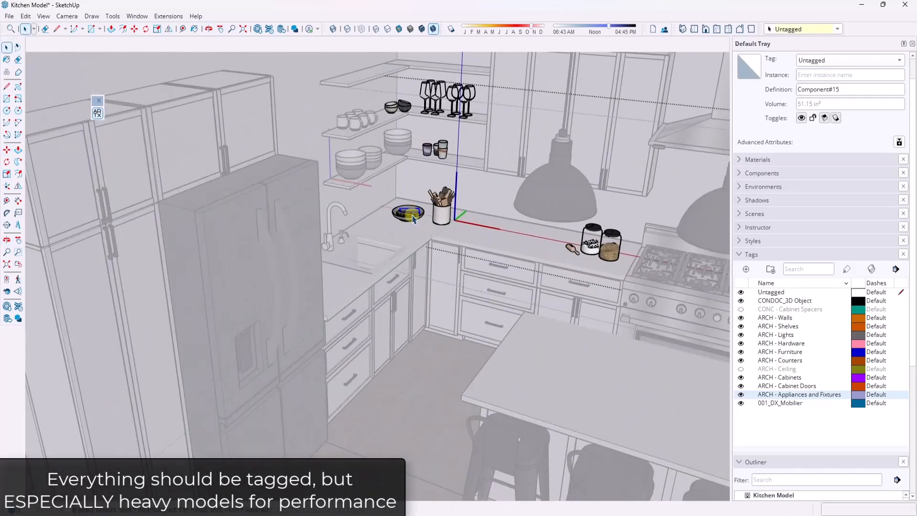
# - Choose the Stretcher subway tile pattern in Architextures for the backsplash
pyautogui.click(407, 213)
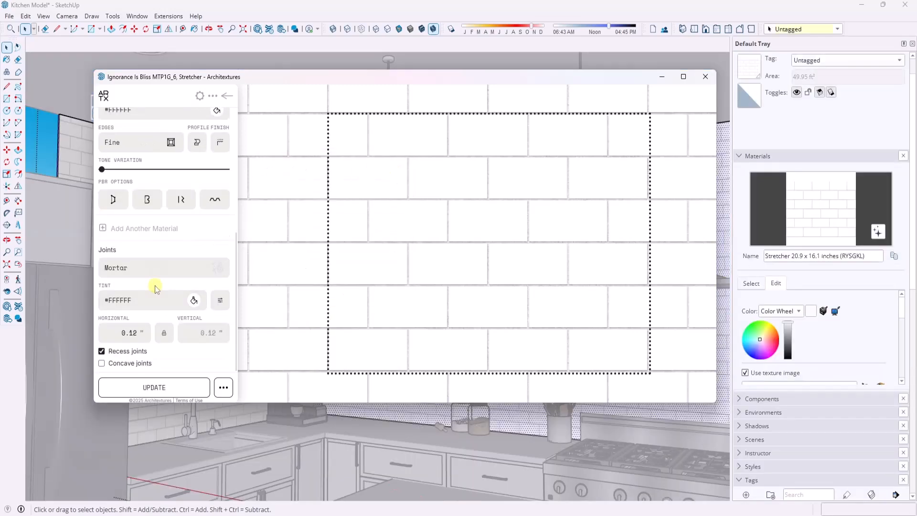
# - Update the model with the white subway tile and white mortar joint settings
pyautogui.click(194, 300)
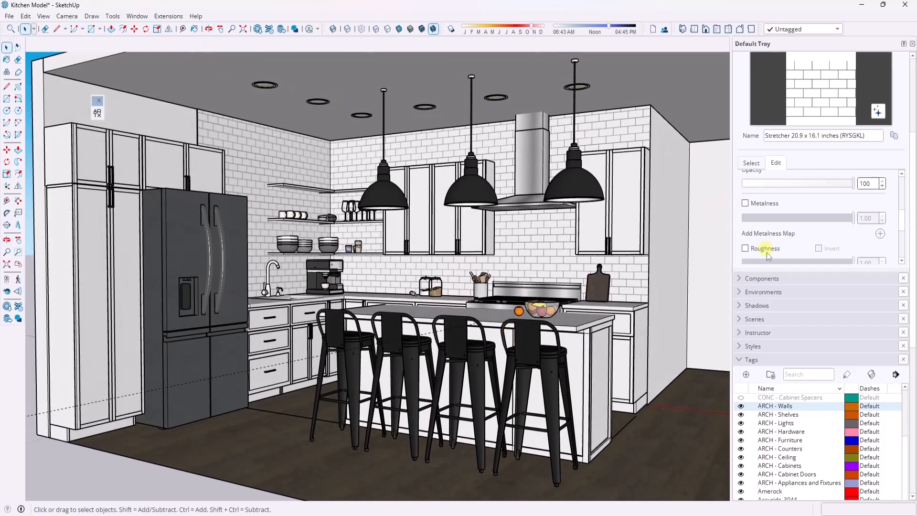
# - Enable Ambient Occlusion in the current style's Face Settings
pyautogui.click(752, 346)
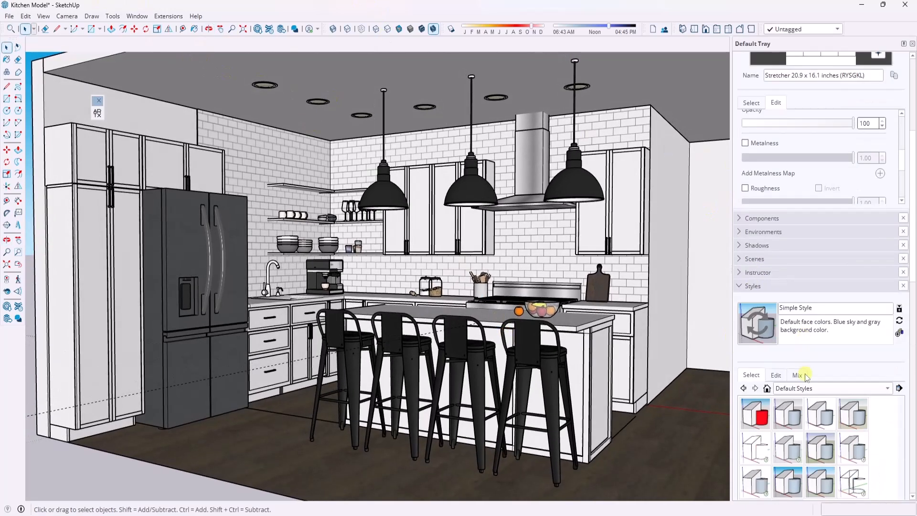
pyautogui.click(776, 374)
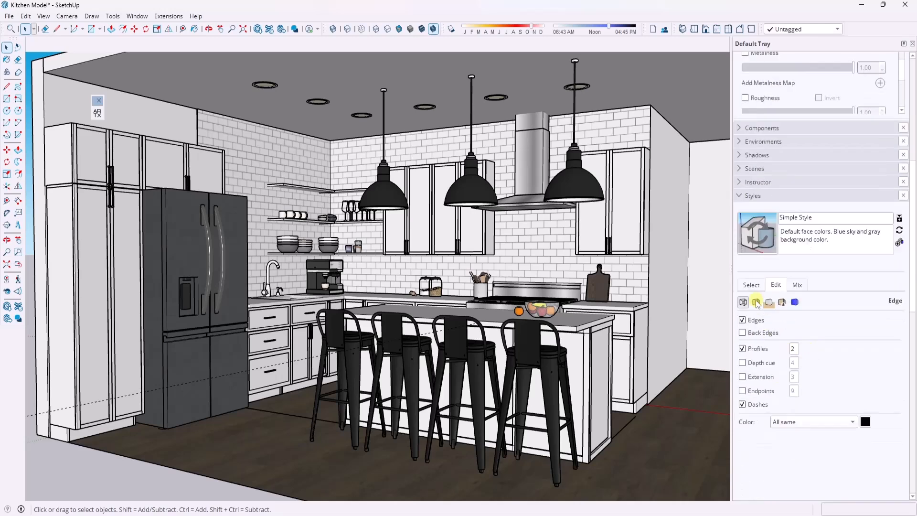
pyautogui.click(756, 302)
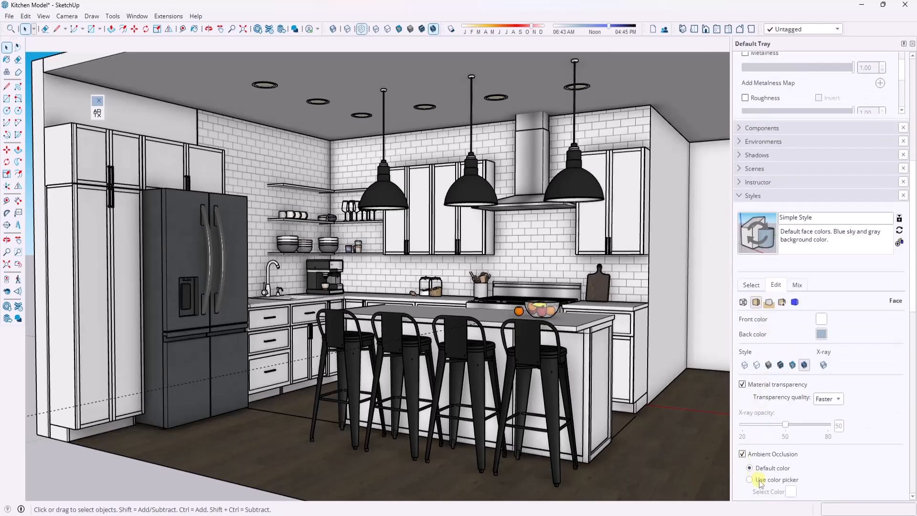
pyautogui.scroll(-3)
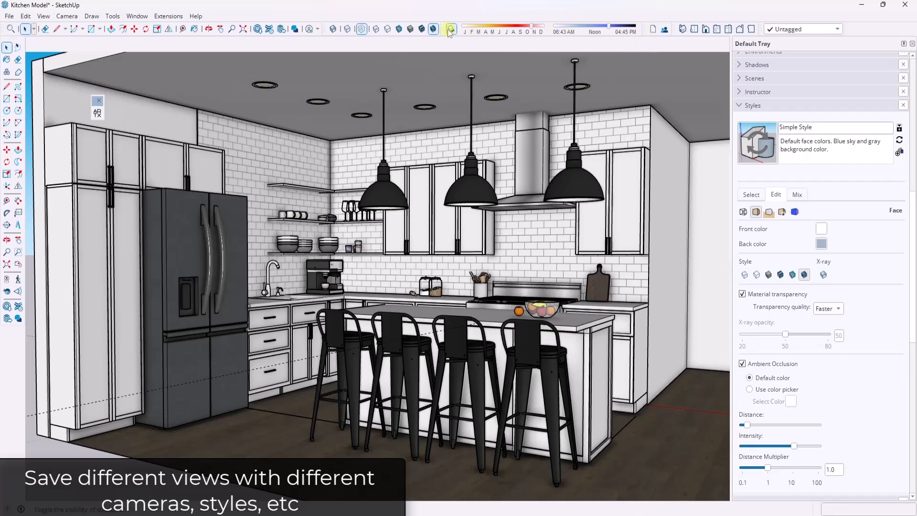
# - Turn on shadows from the Shadows toolbar
pyautogui.click(450, 28)
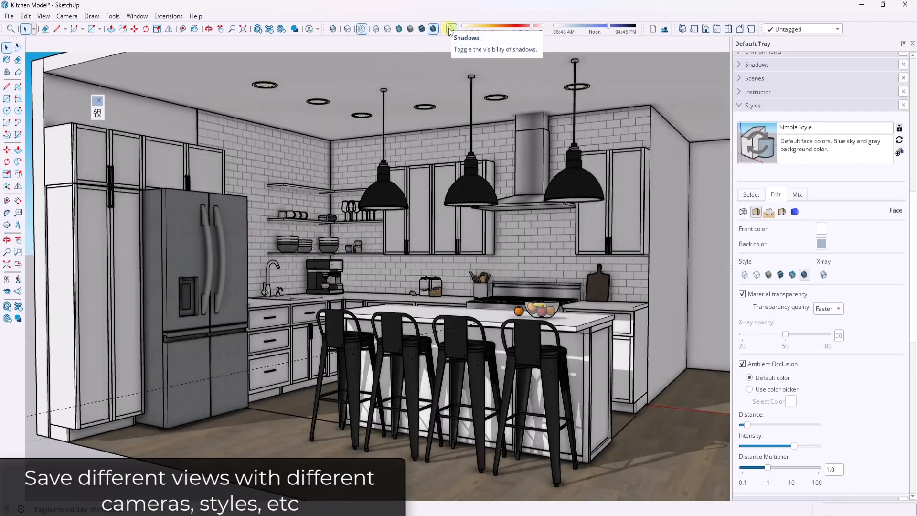